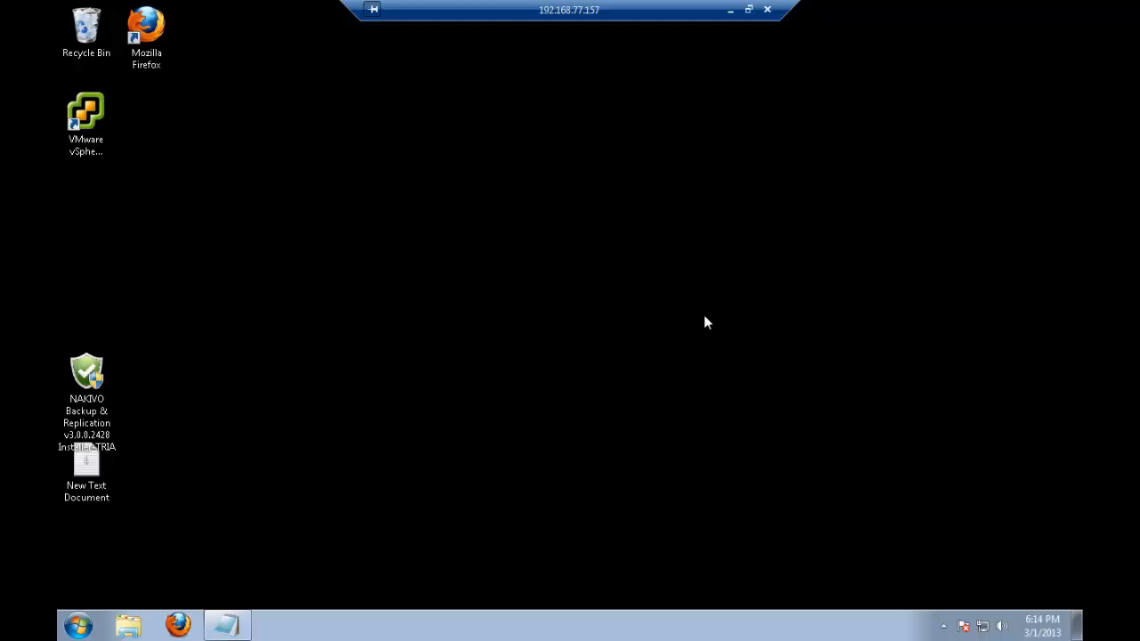
mouse_move(538, 424)
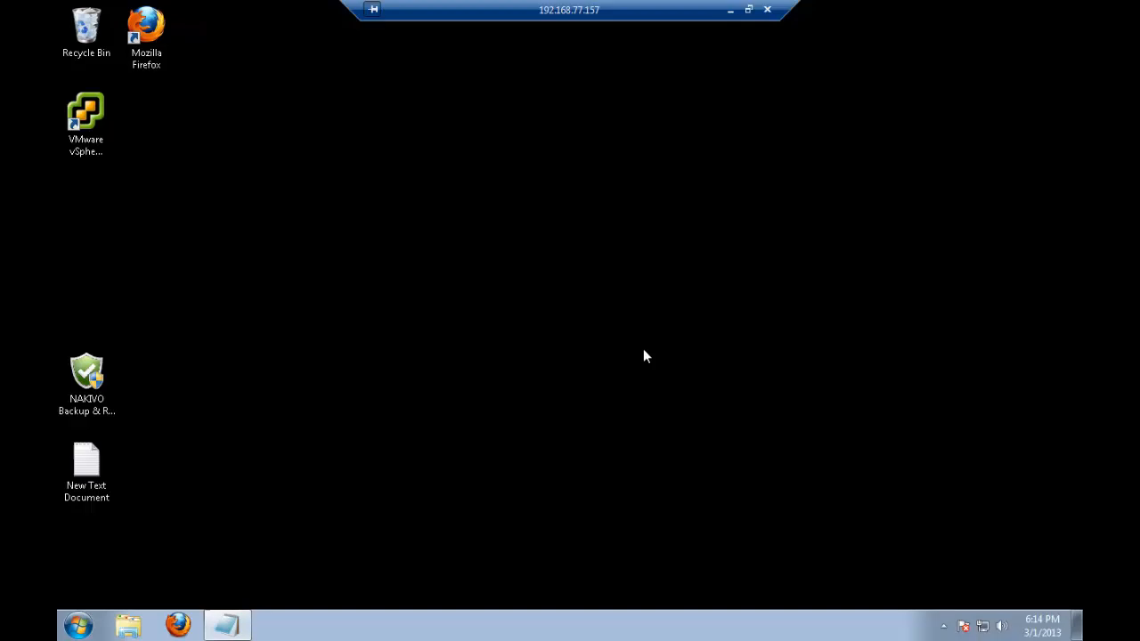
Launch the installer, keep English (US), accept the EULA and install with default options
double_click(85, 374)
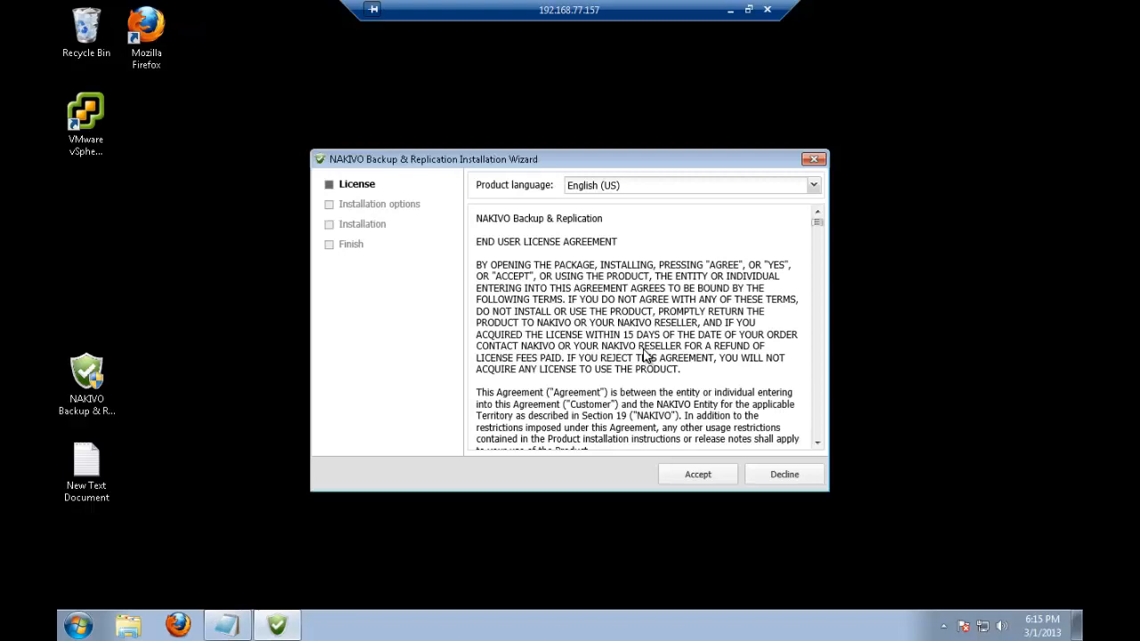
mouse_move(632, 356)
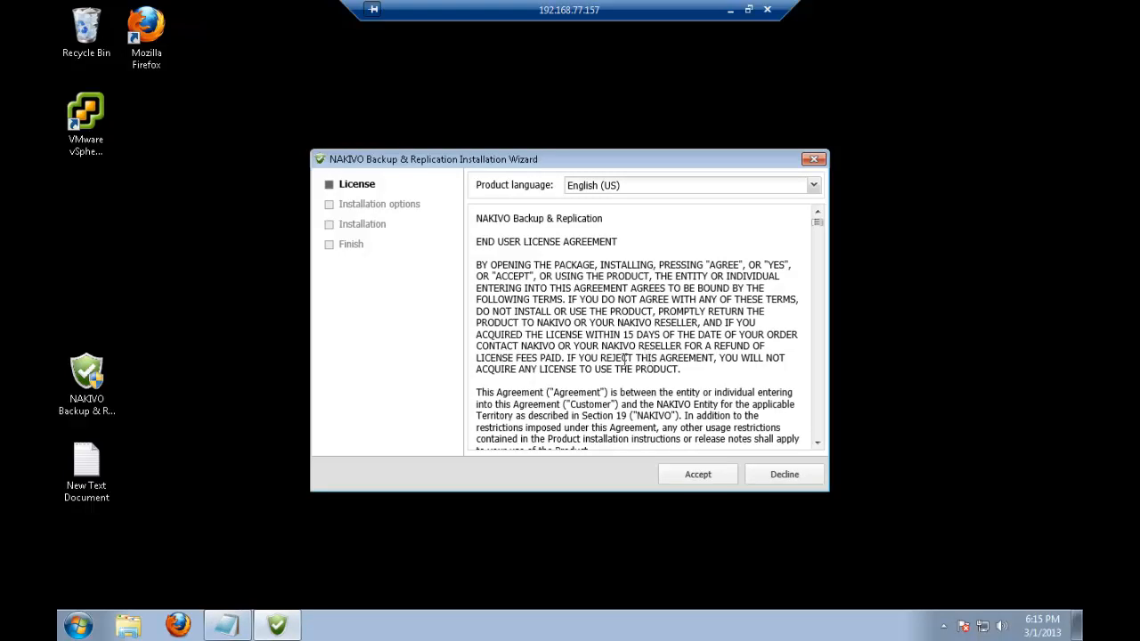
mouse_move(817, 203)
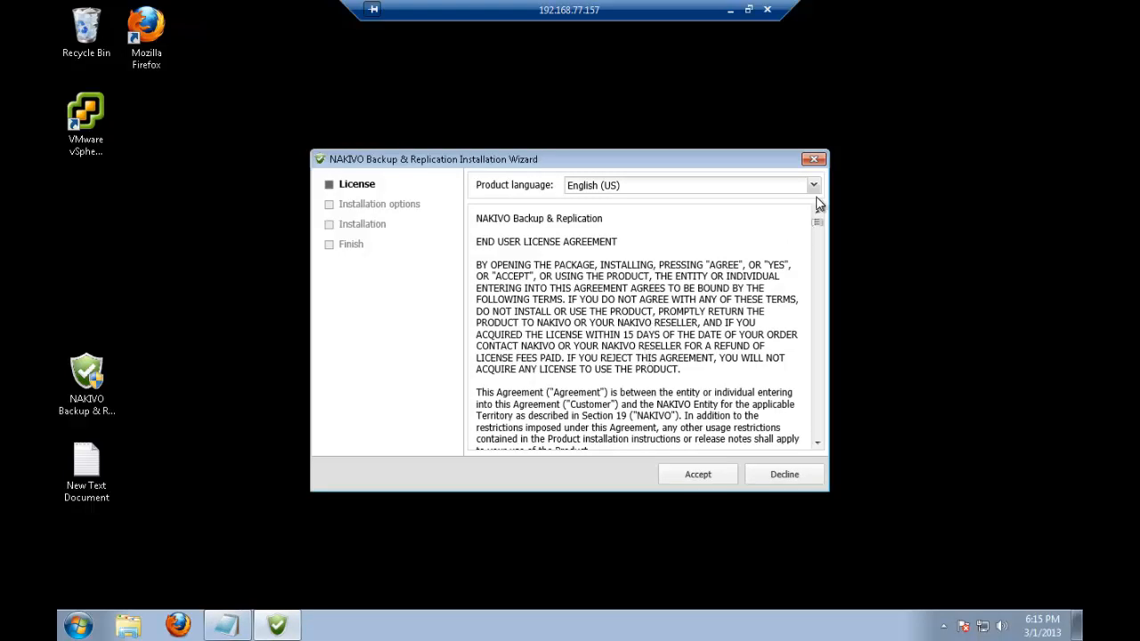
click(812, 185)
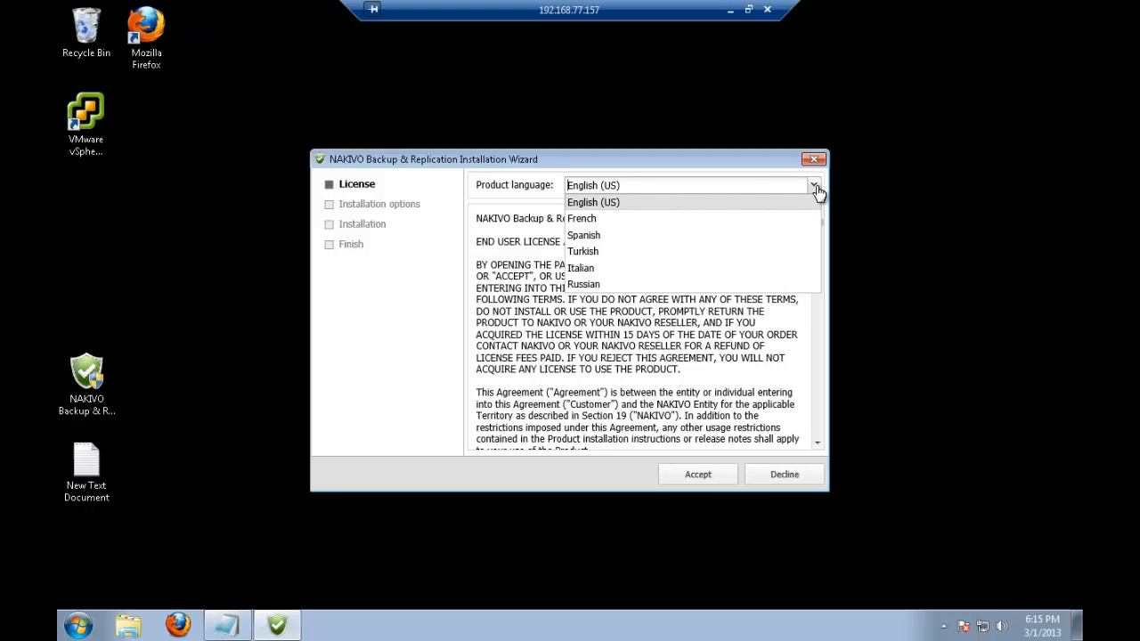
click(593, 203)
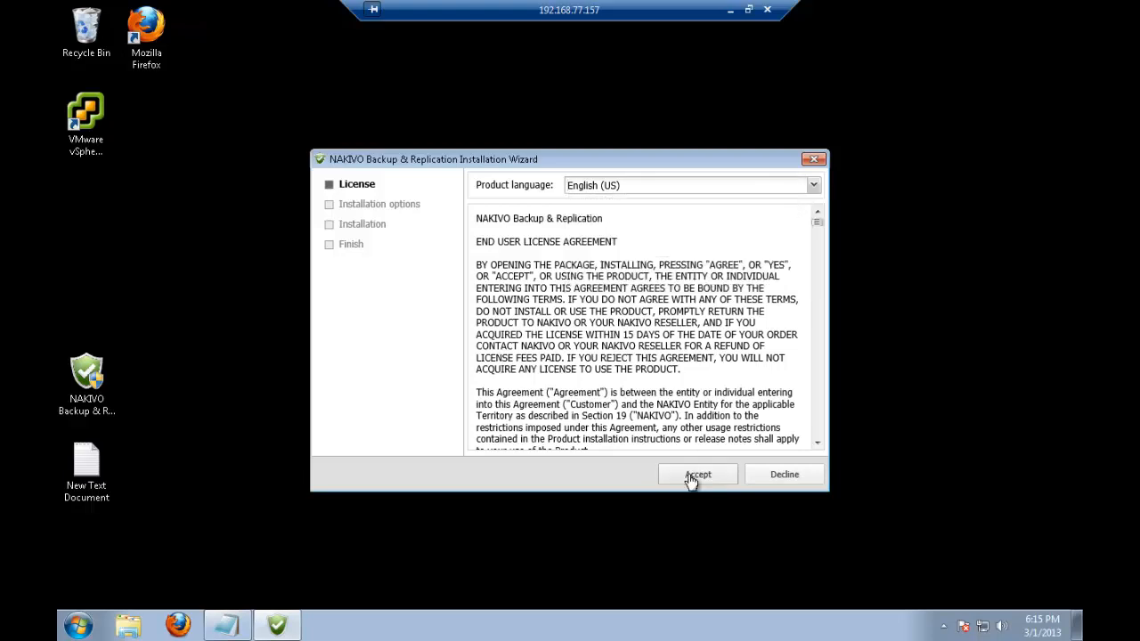
click(698, 474)
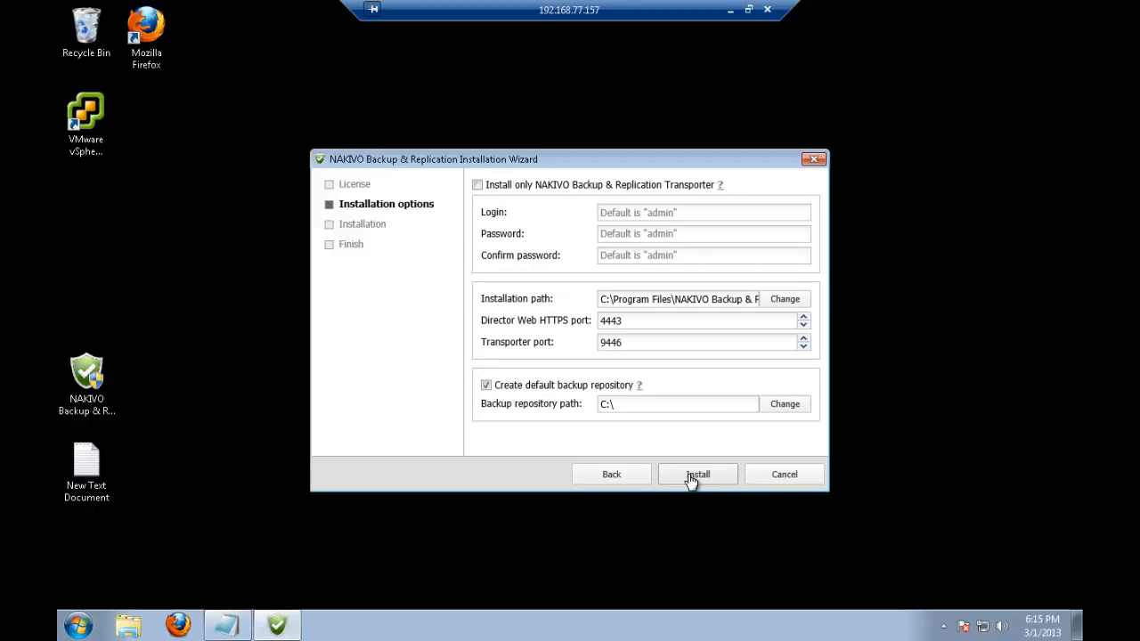
click(697, 473)
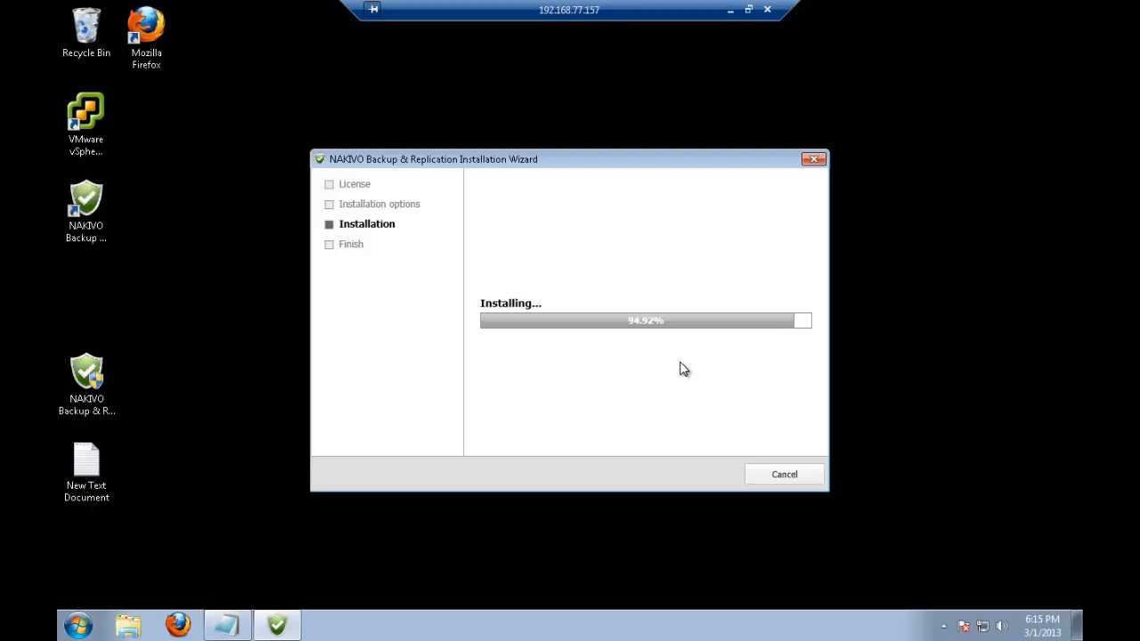
mouse_move(92, 264)
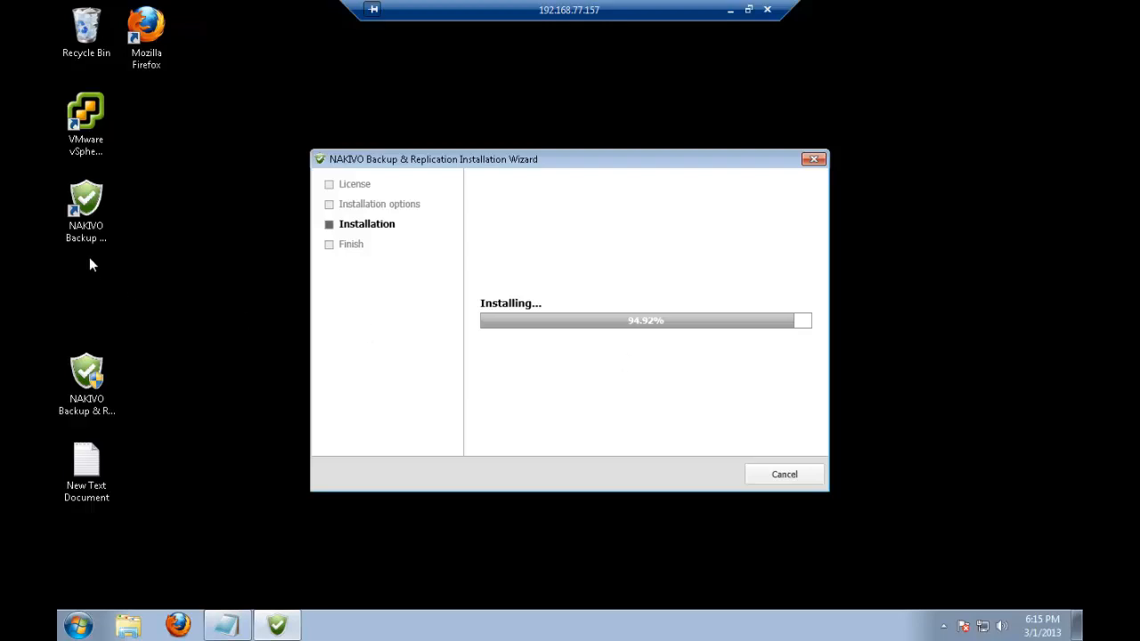
mouse_move(692, 363)
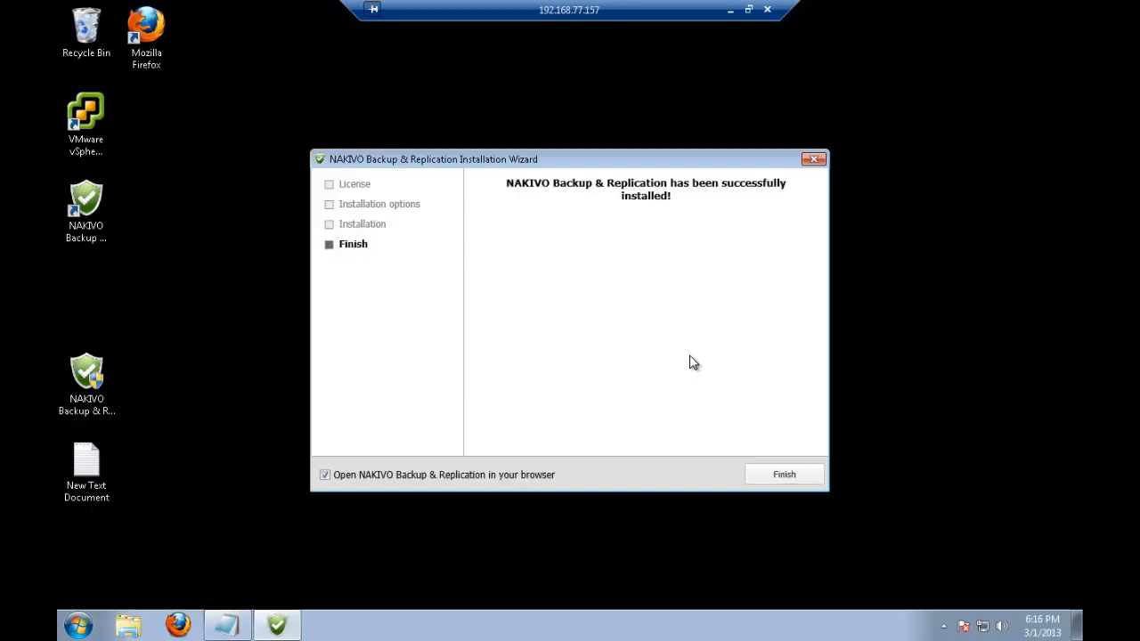
mouse_move(709, 358)
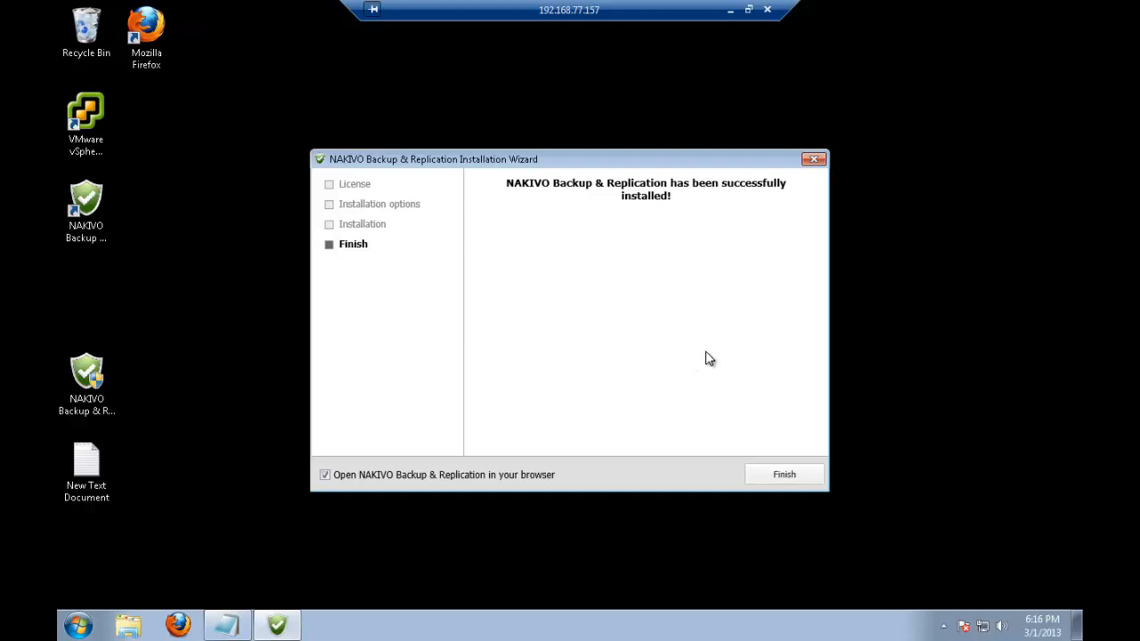
mouse_move(790, 346)
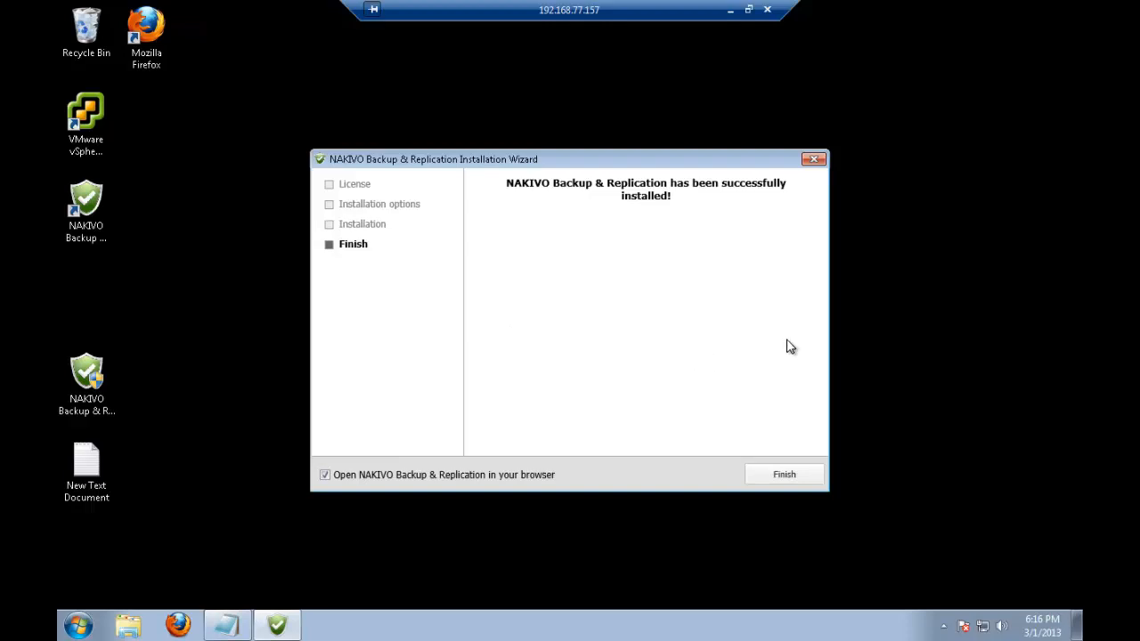